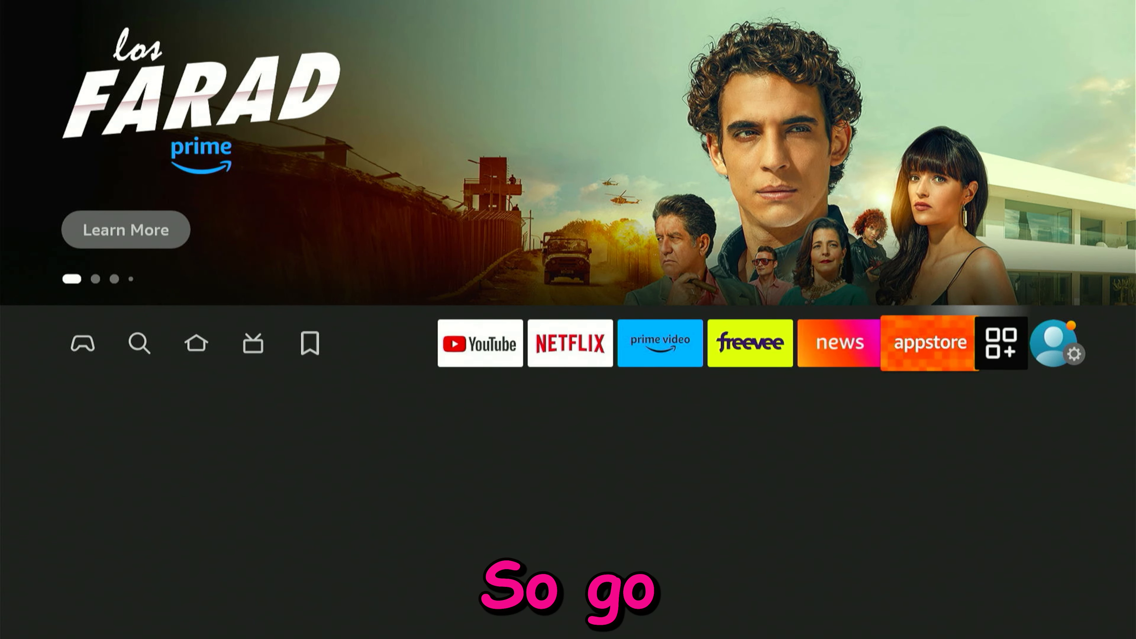
From Settings > My Fire TV, view About and enable Developer options, then return Home.
{"action": "left_click", "coordinate": [1081, 365]}
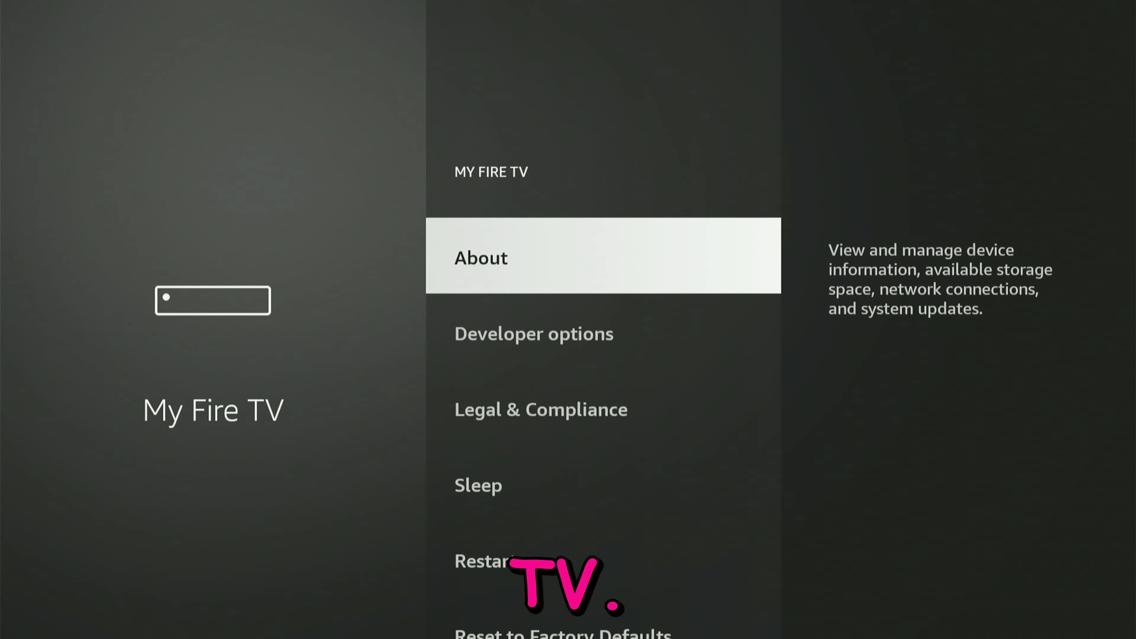
{"action": "left_click", "coordinate": [480, 257]}
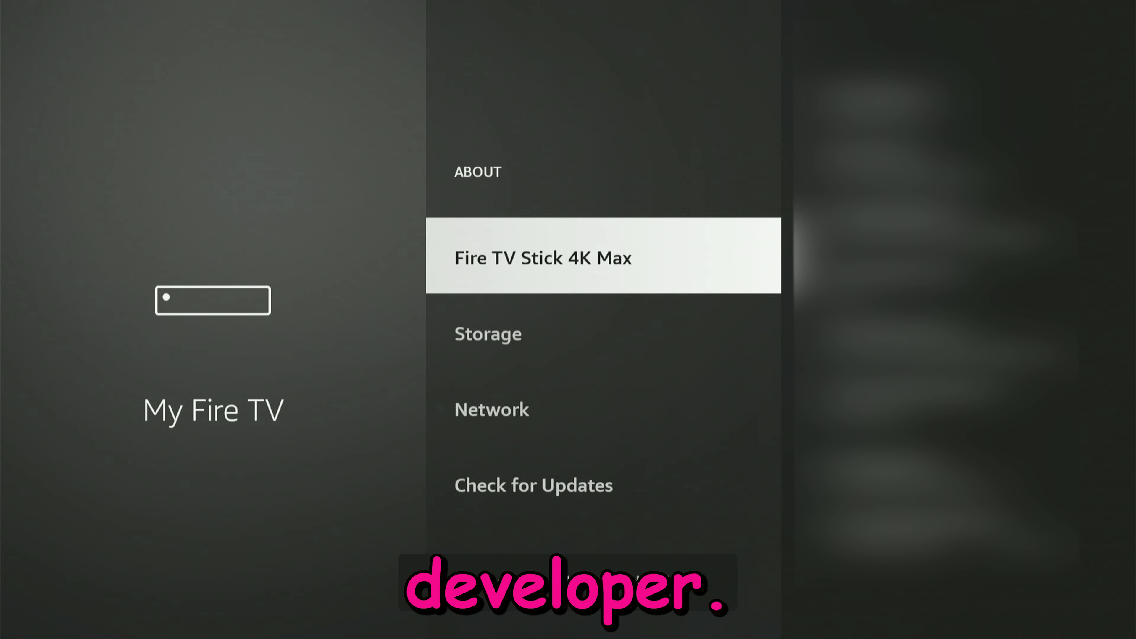
{"action": "scroll", "scroll_direction": "down", "scroll_amount": 3}
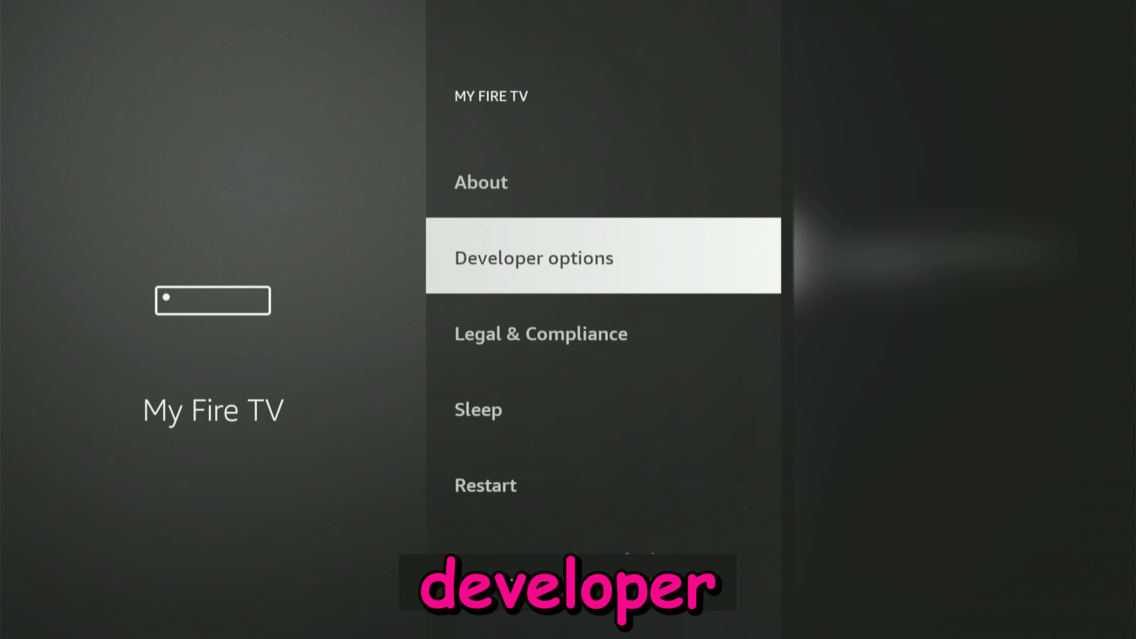
{"action": "left_click", "coordinate": [532, 256]}
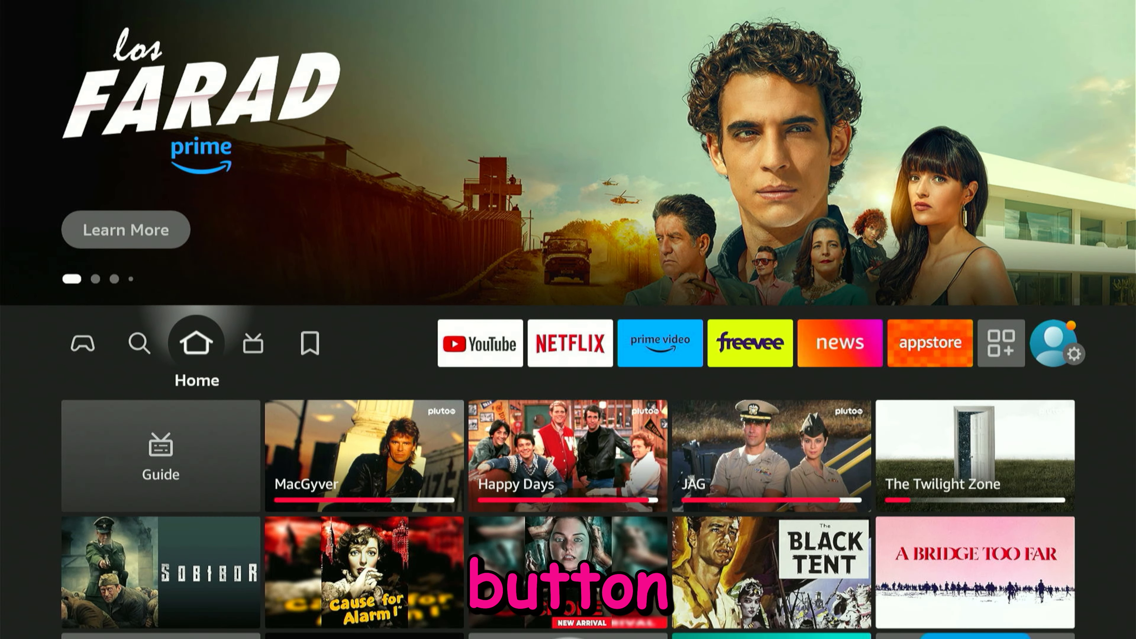
Search for "D" and choose the Downloader suggestion to reach its store page.
{"action": "left_click", "coordinate": [139, 343]}
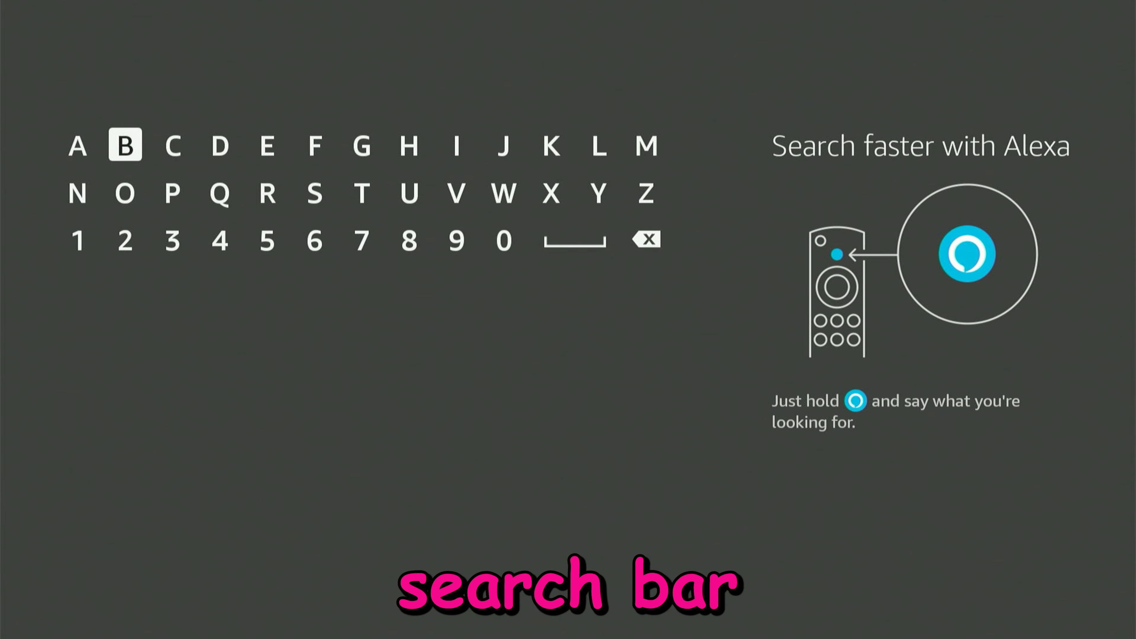
{"action": "left_click", "coordinate": [220, 146]}
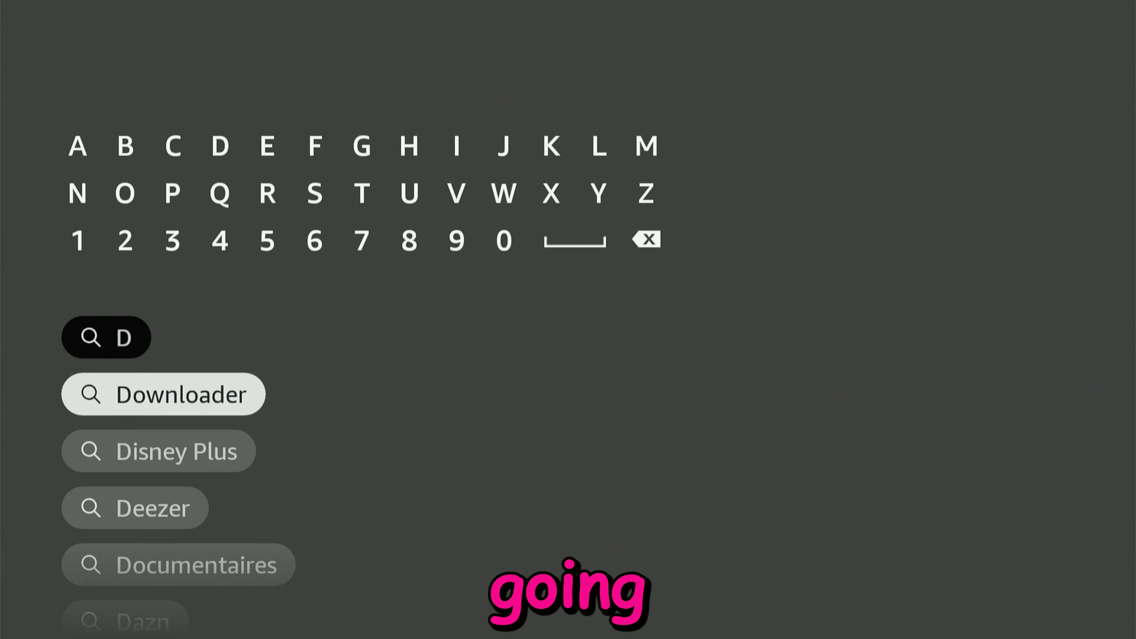
{"action": "left_click", "coordinate": [162, 393]}
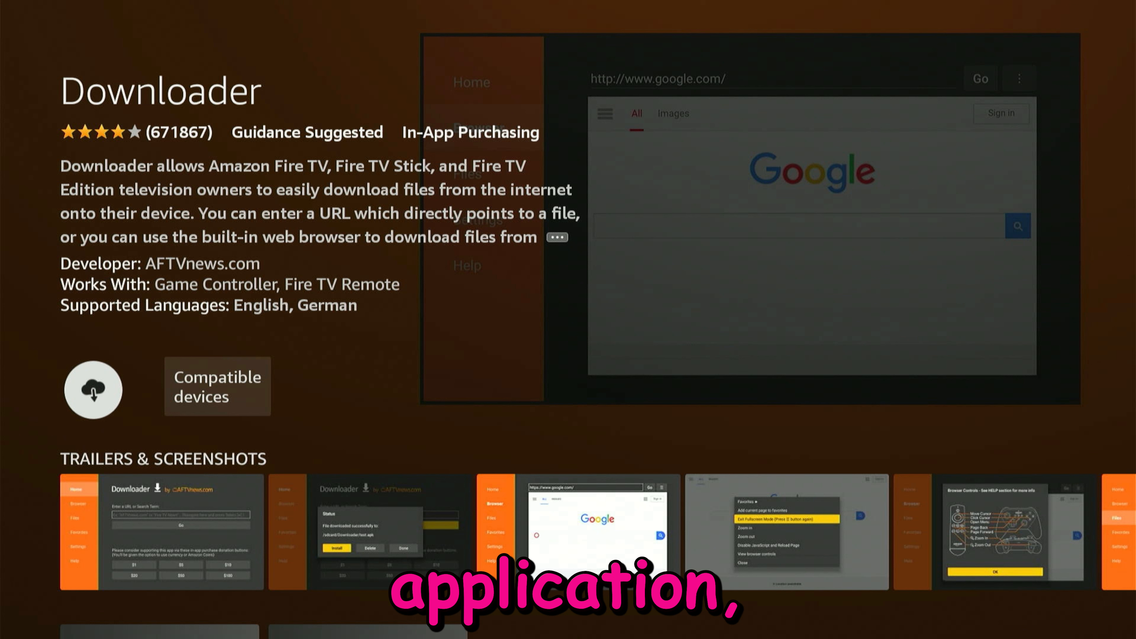
Install Downloader from the Appstore and launch it when it finishes.
{"action": "left_click", "coordinate": [93, 389]}
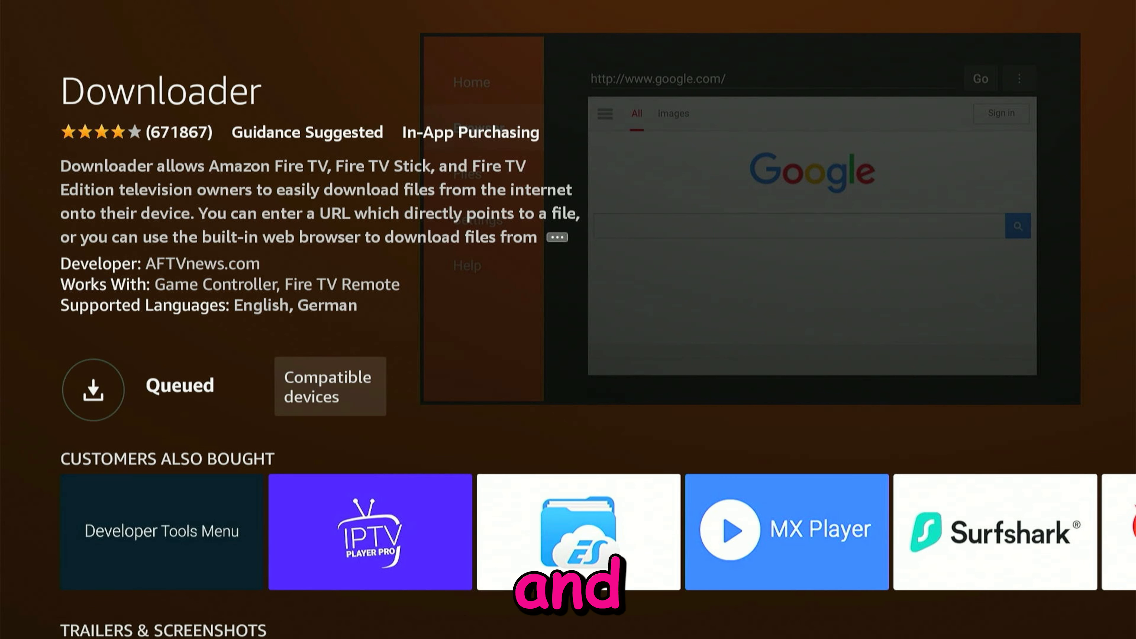
{"action": "left_click", "coordinate": [93, 390]}
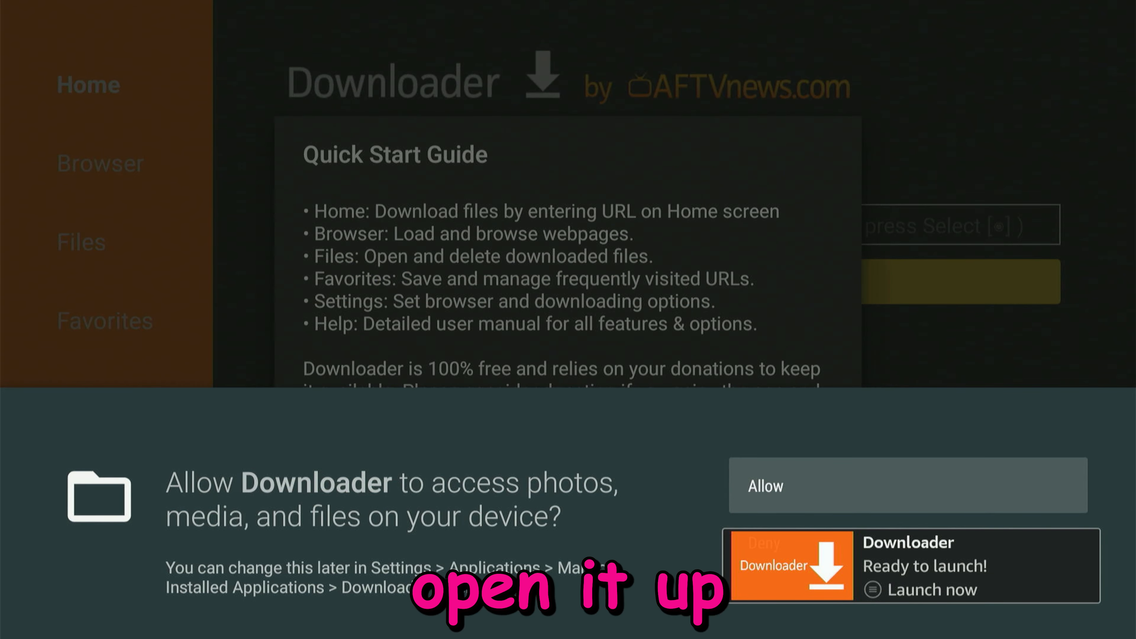
Allow Downloader to access files on the device, then return to the home screen.
{"action": "left_click", "coordinate": [907, 485]}
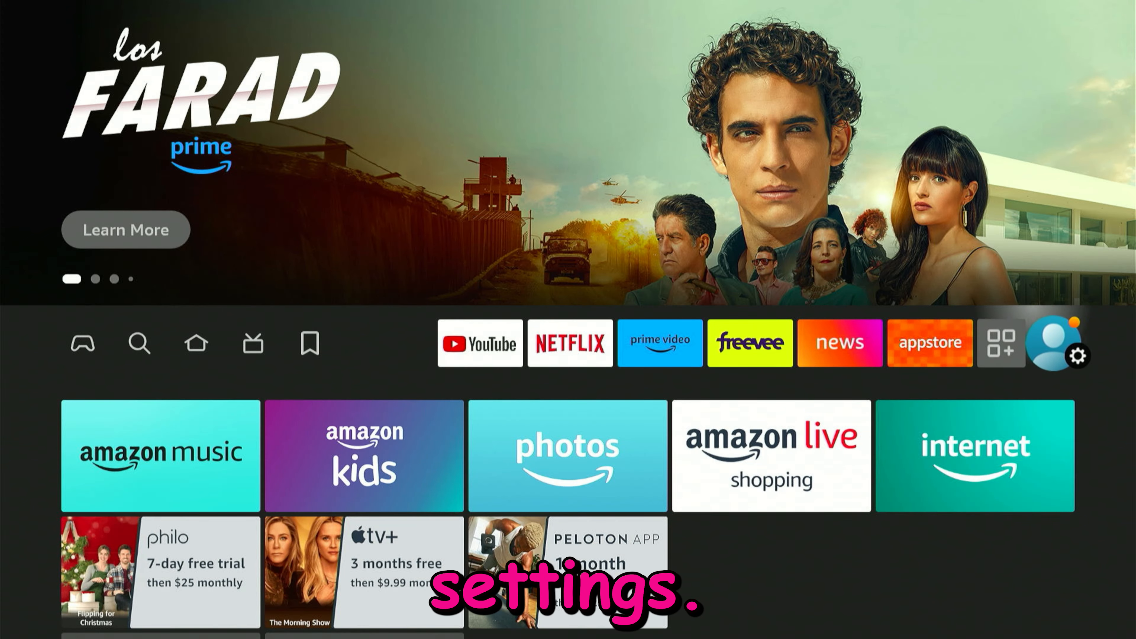
Go into Settings to reach Your Apps & Channels with Downloader listed.
{"action": "left_click", "coordinate": [1079, 365]}
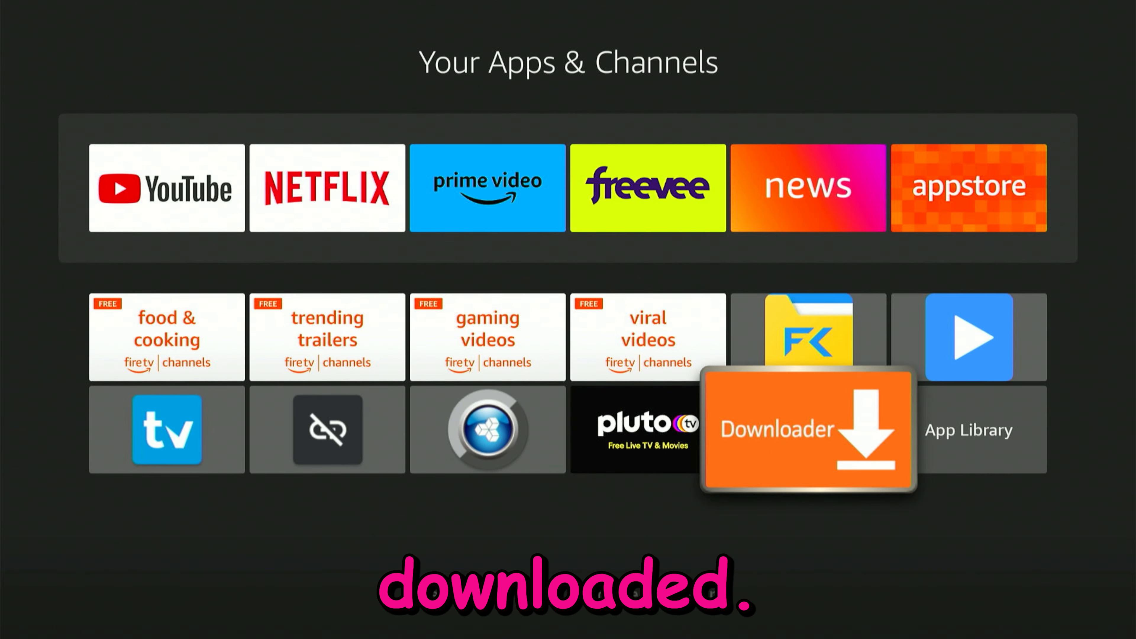
Reopen Downloader from the apps grid and begin entering the code 119 in its URL field.
{"action": "left_click", "coordinate": [807, 430]}
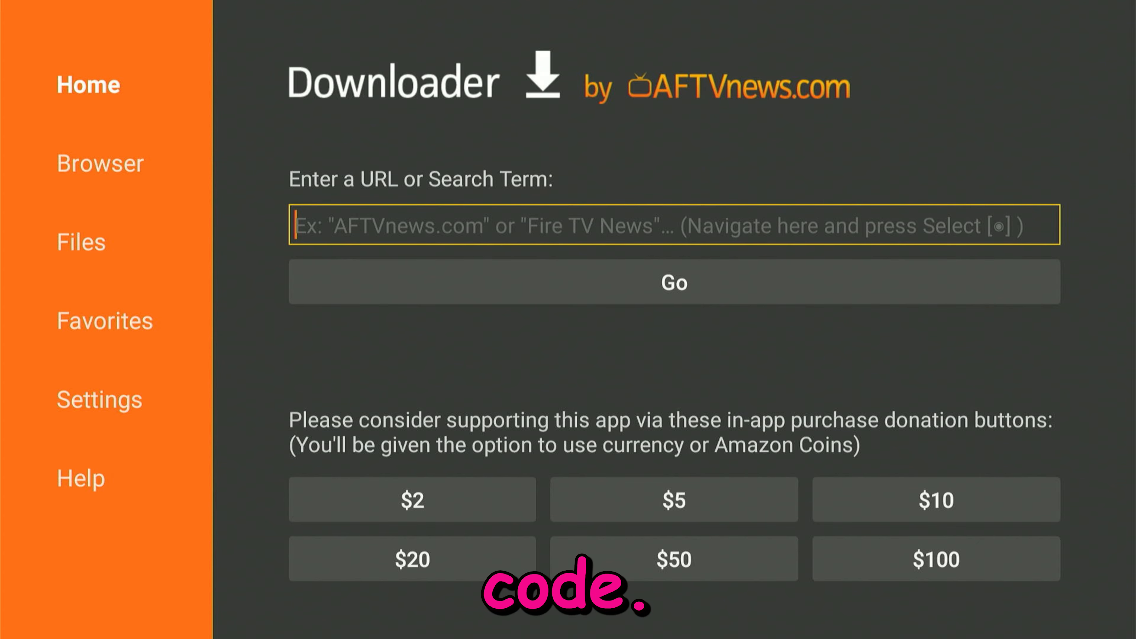
{"action": "left_click", "coordinate": [672, 225]}
{"action": "type", "text": "119"}
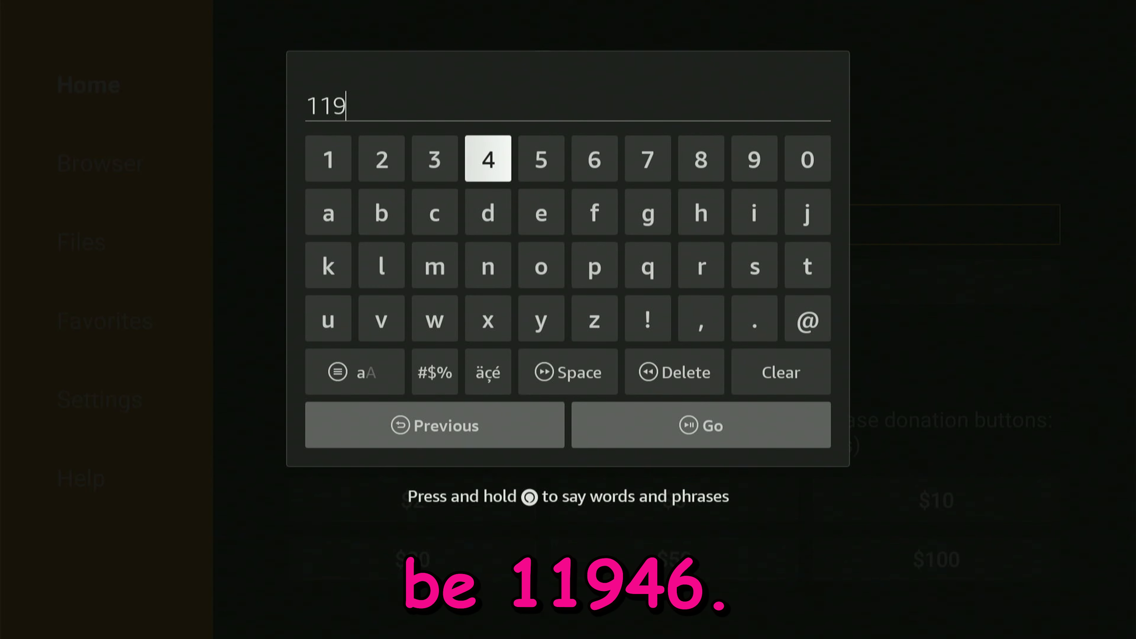
Complete the code 11946 and submit it with Go to load the page it points to.
{"action": "left_click", "coordinate": [593, 158]}
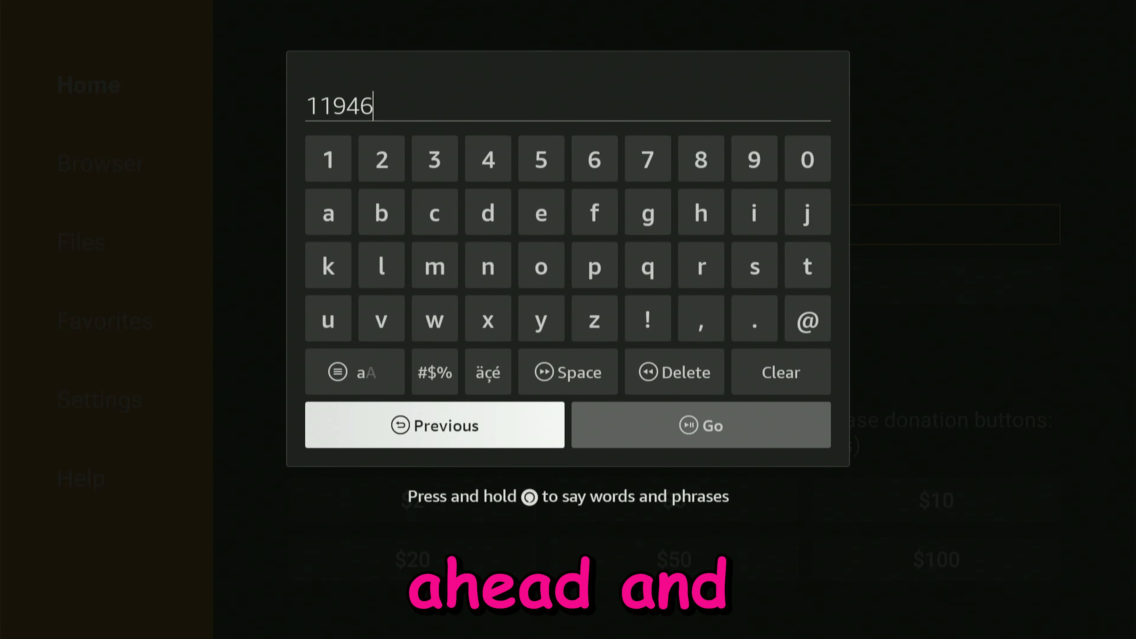
{"action": "left_click", "coordinate": [699, 426]}
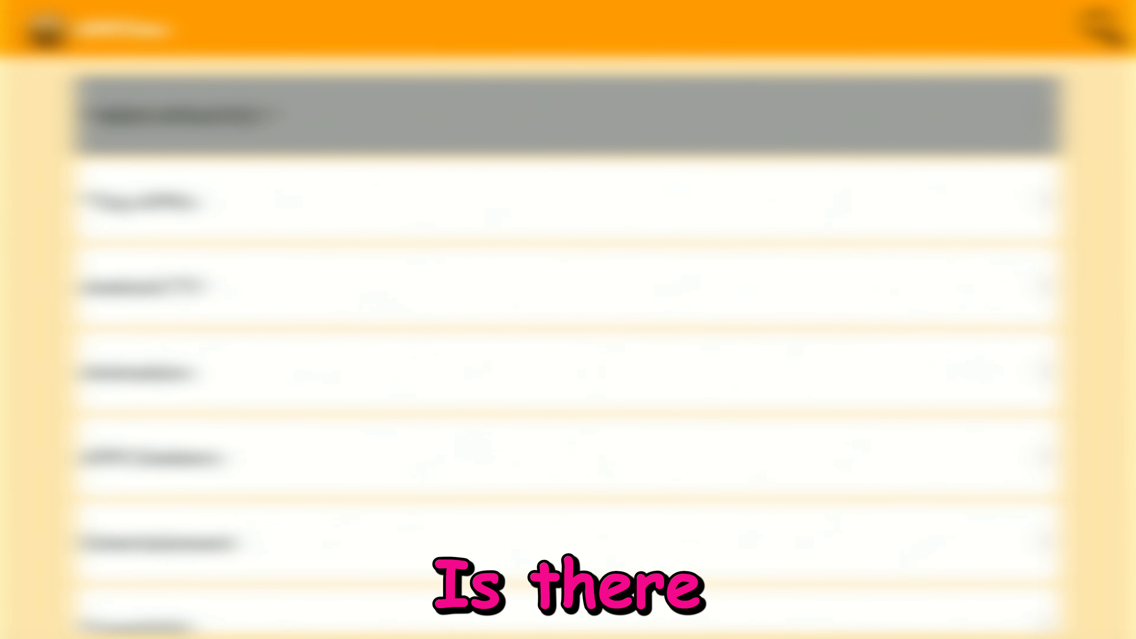
{"action": "scroll", "scroll_direction": "down", "scroll_amount": 3}
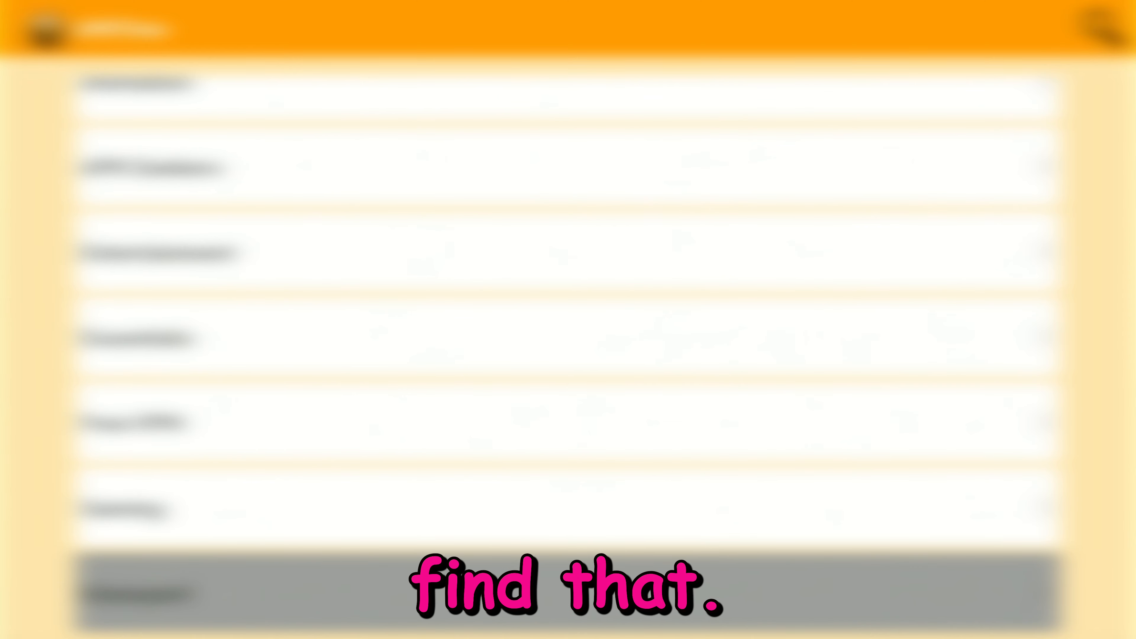